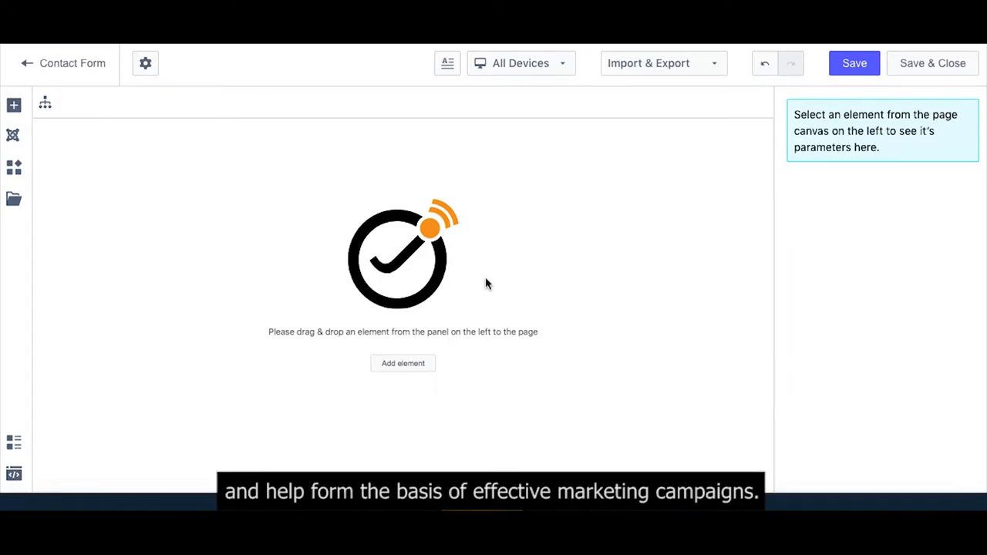
- Add a Contact Form element from the Form group to the empty page
left_click(12, 105)
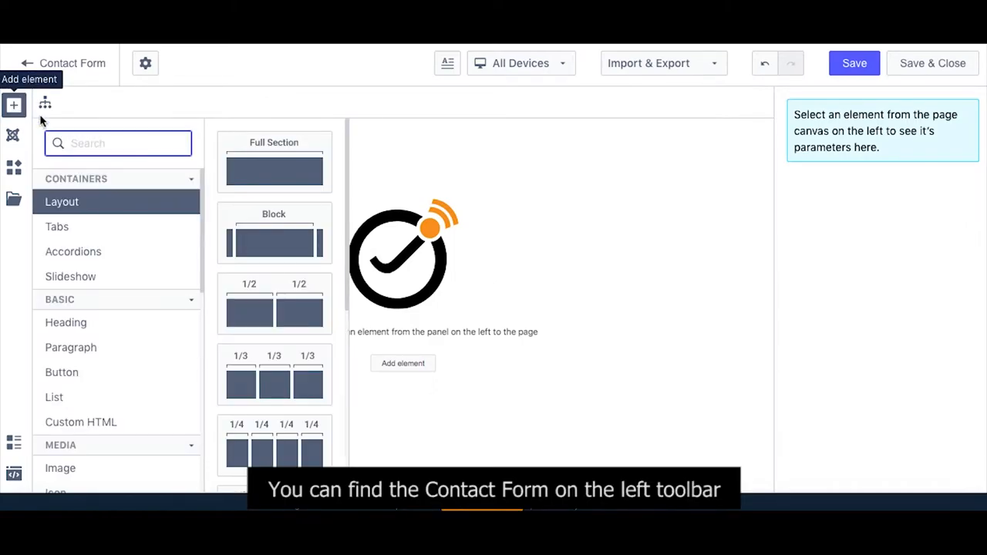
scroll("down", 3)
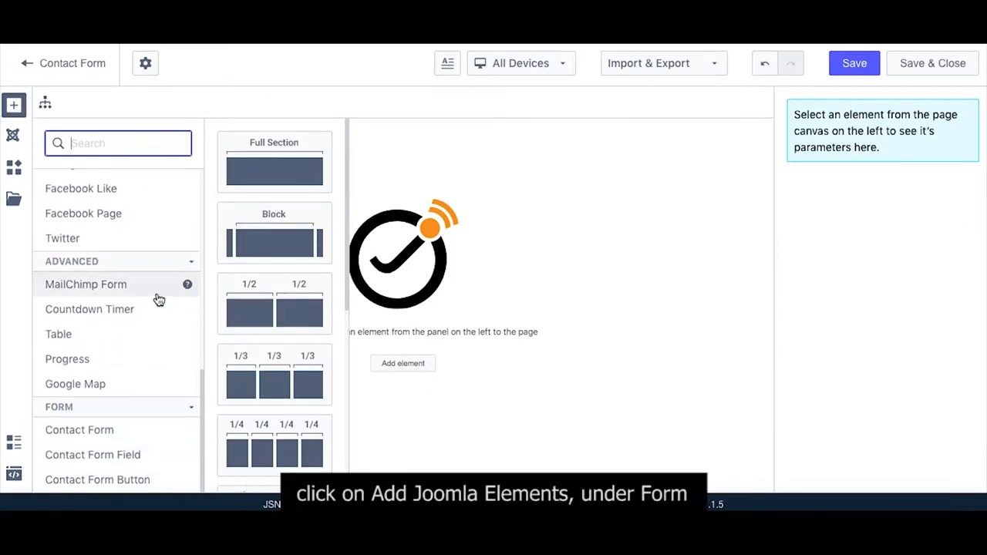
left_click(80, 429)
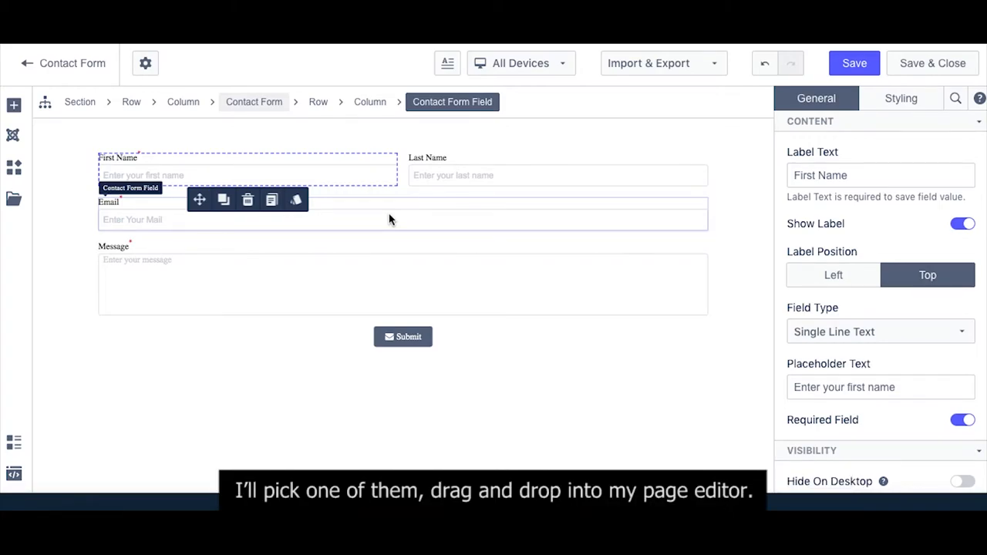
mouse_move(409, 219)
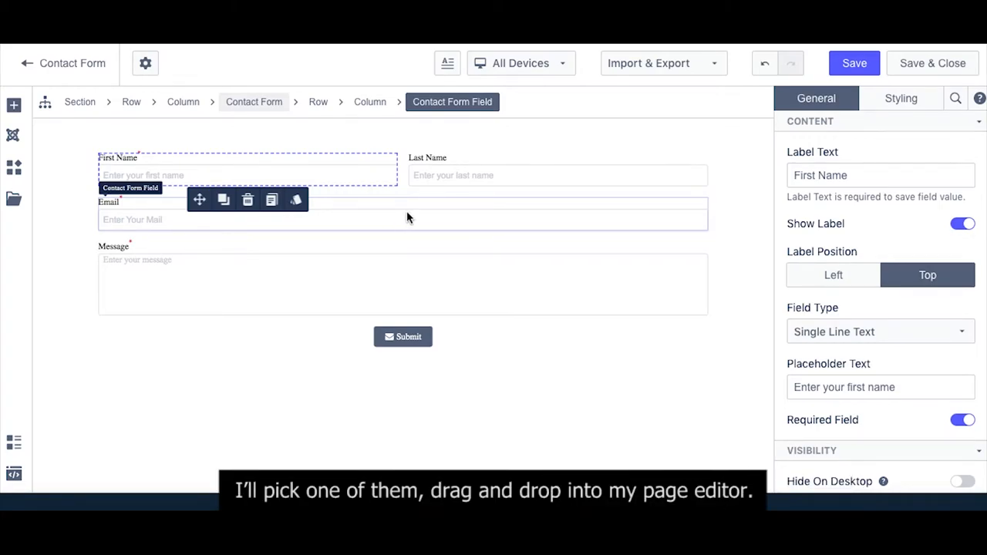
mouse_move(419, 219)
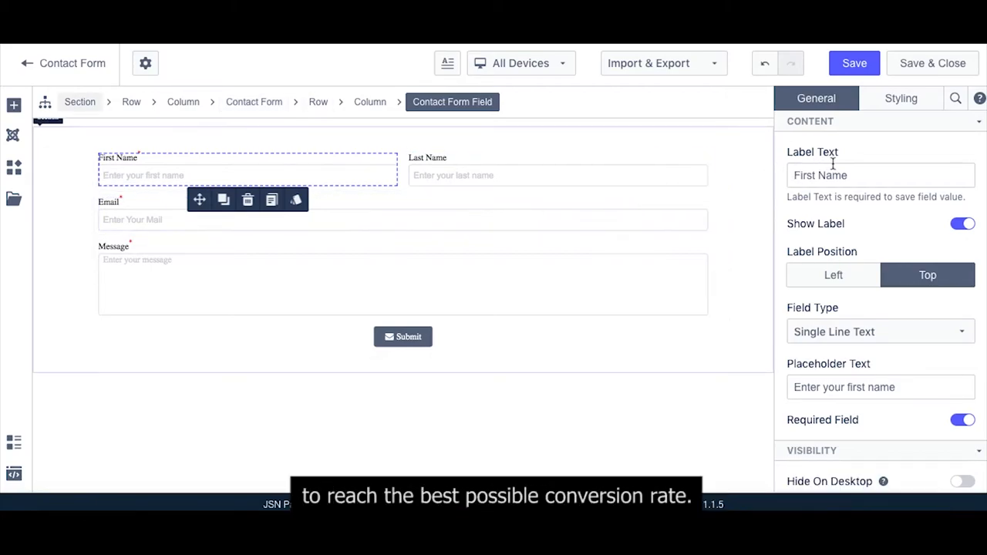
- Select the whole Contact Form via the breadcrumb to show its settings panel
left_click(253, 102)
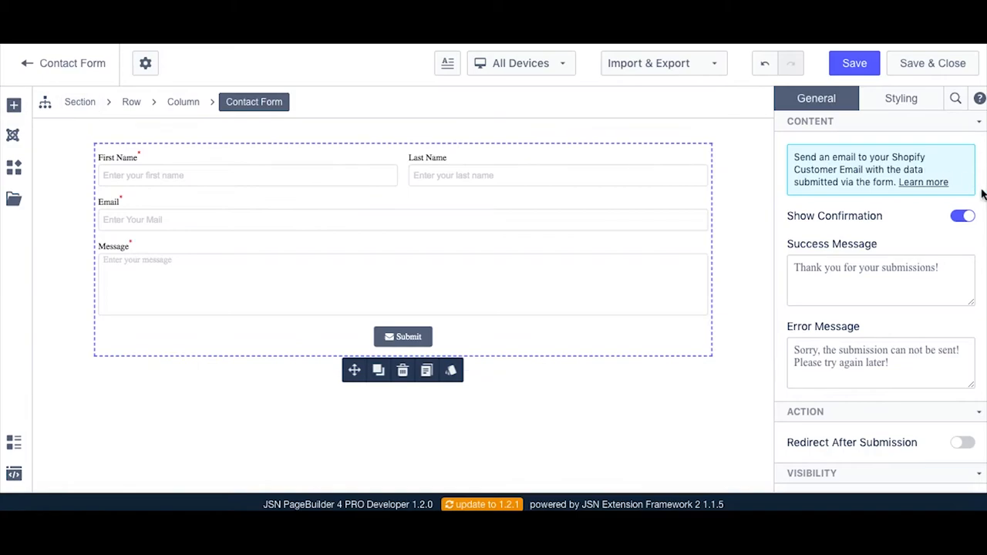
scroll("down", 3)
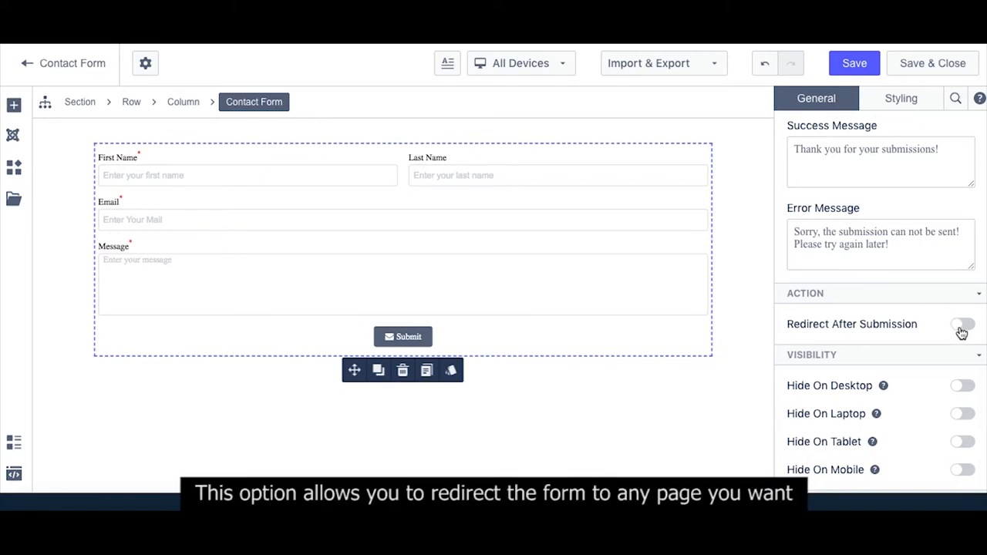
- Switch on Redirect After Submission, leaving the URL empty and the 3-second delay
left_click(962, 324)
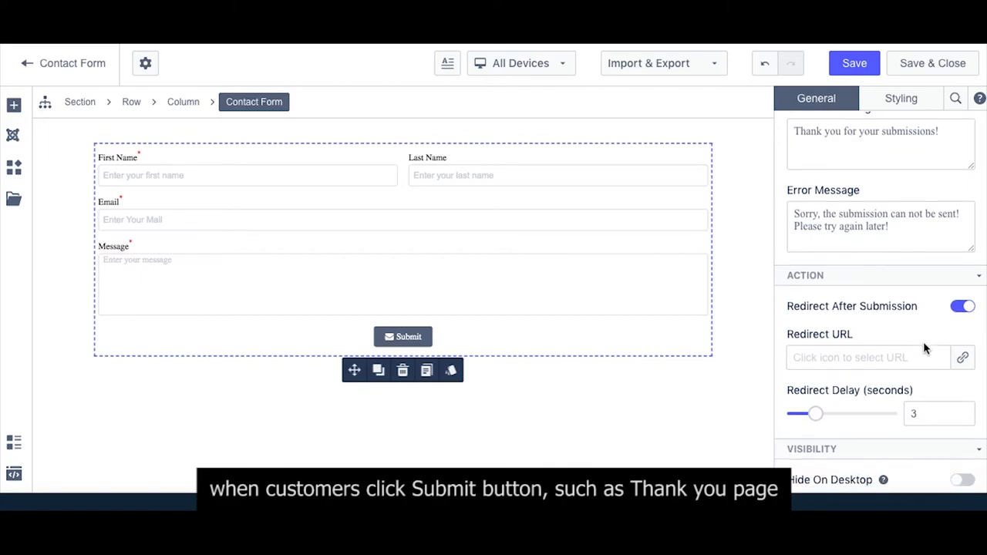
scroll("down", 3)
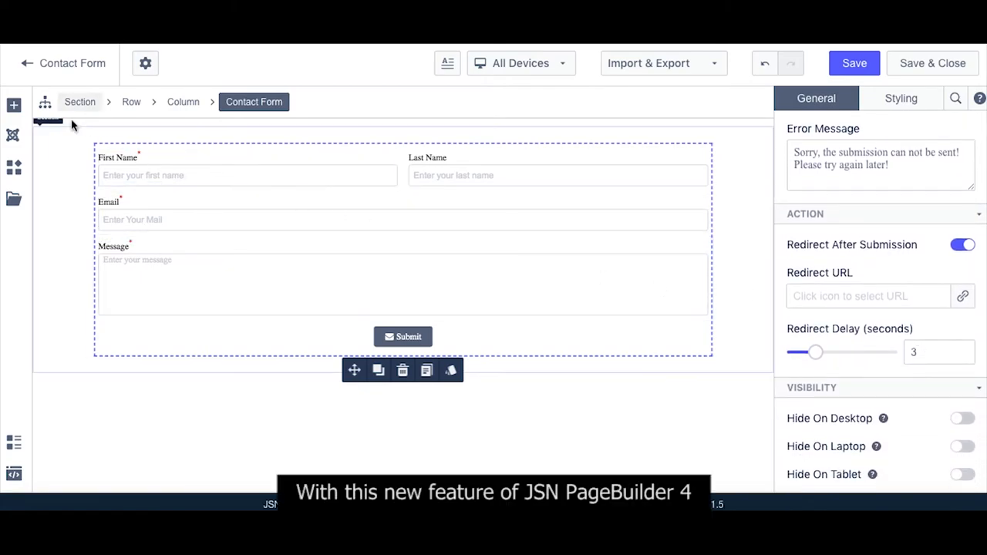
- Add a Single Line Text contact form field below the name fields
left_click(13, 105)
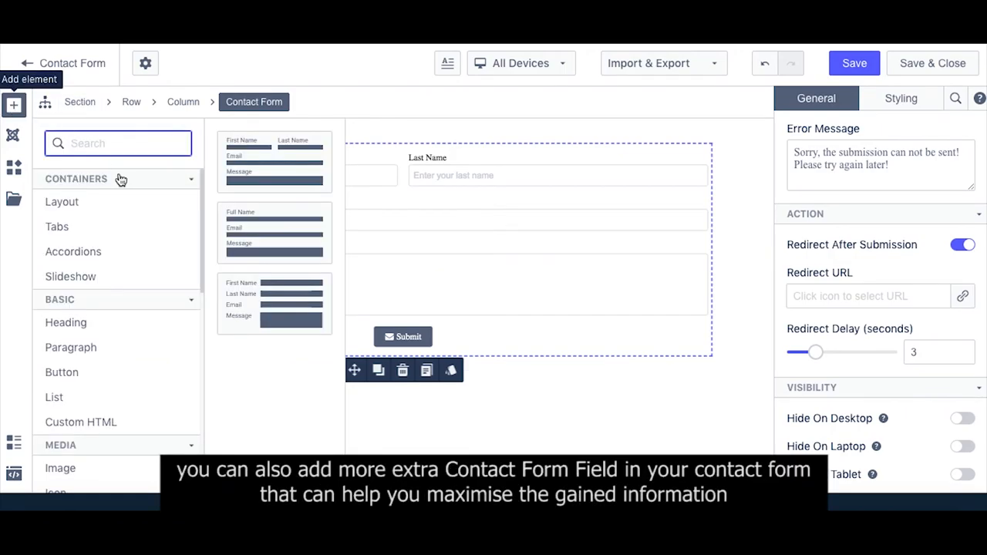
scroll("down", 3)
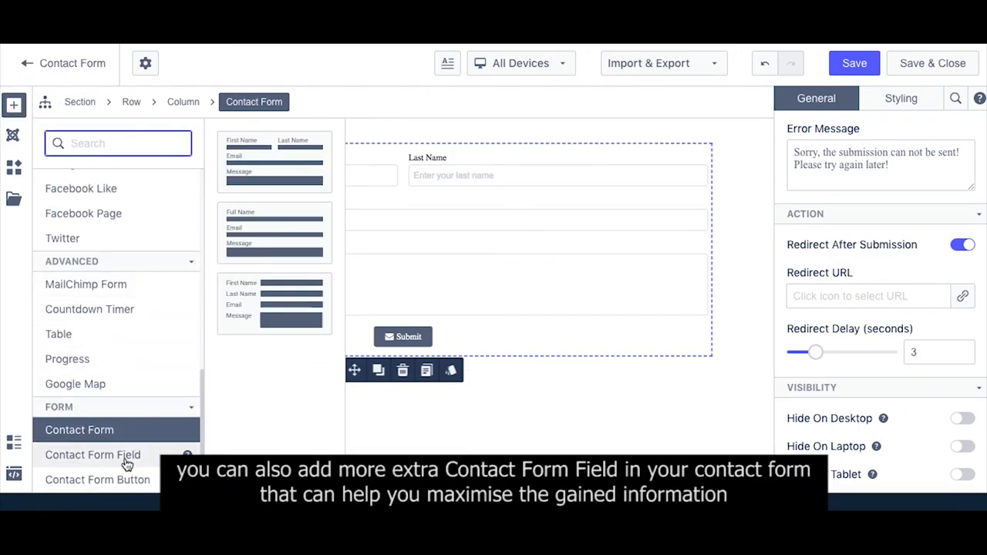
left_click(92, 454)
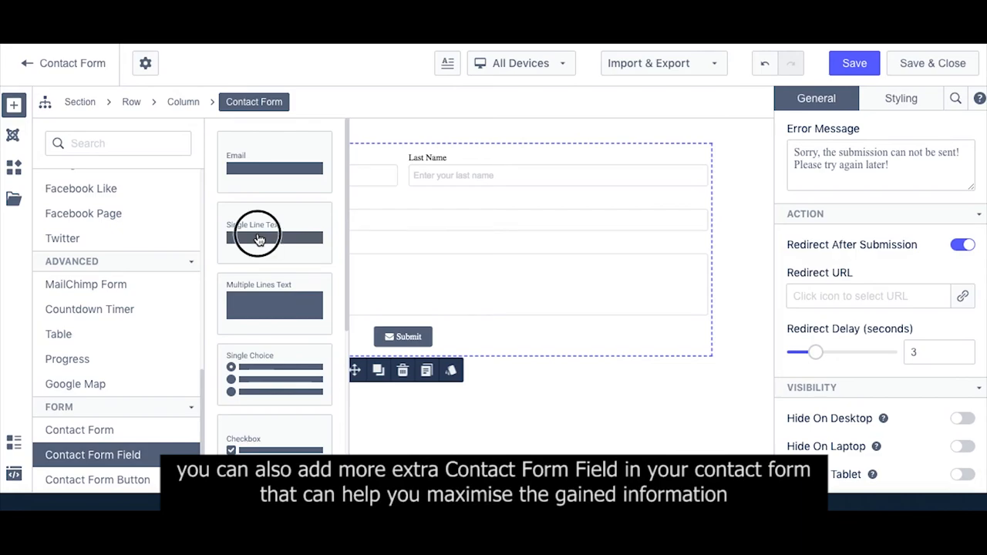
left_click(259, 238)
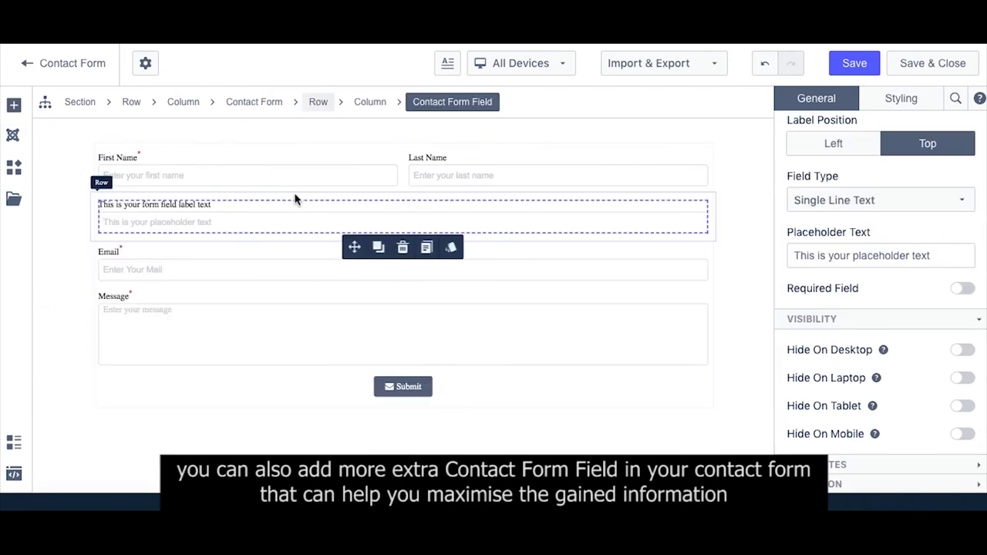